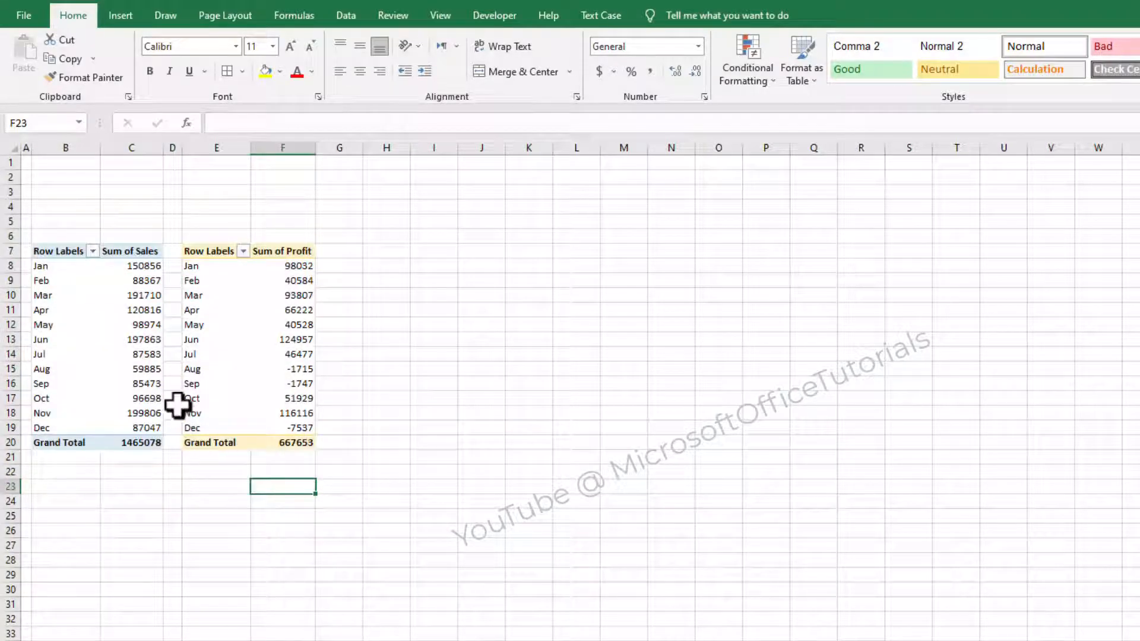
mouse_move(145, 331)
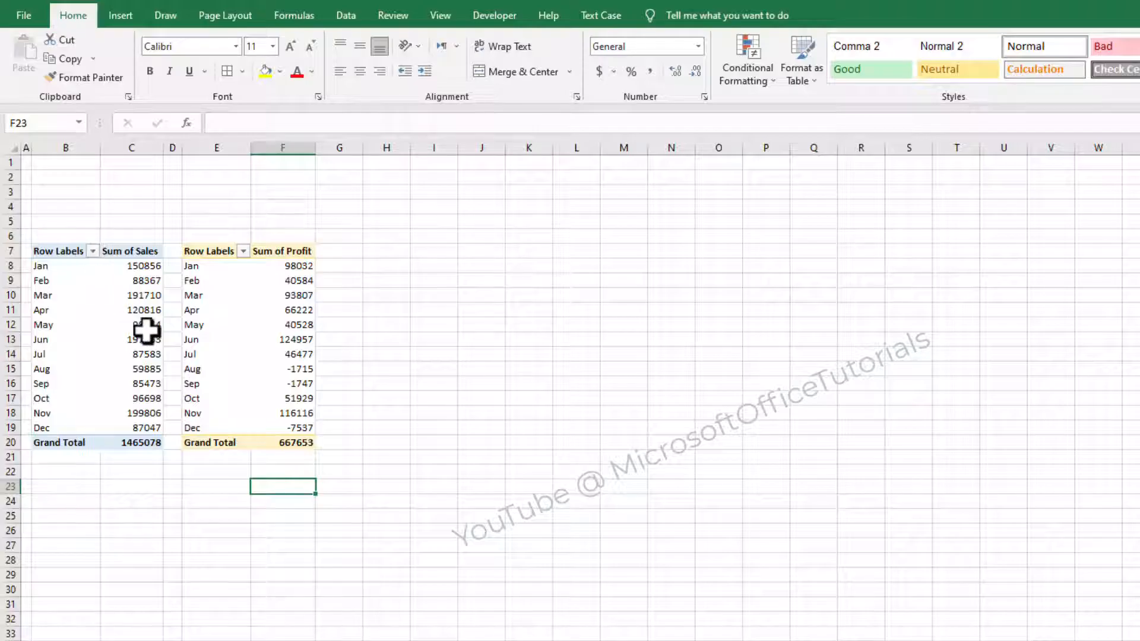
Select a cell inside the Sum of Sales pivot table to activate PivotTable Tools.
left_click(131, 324)
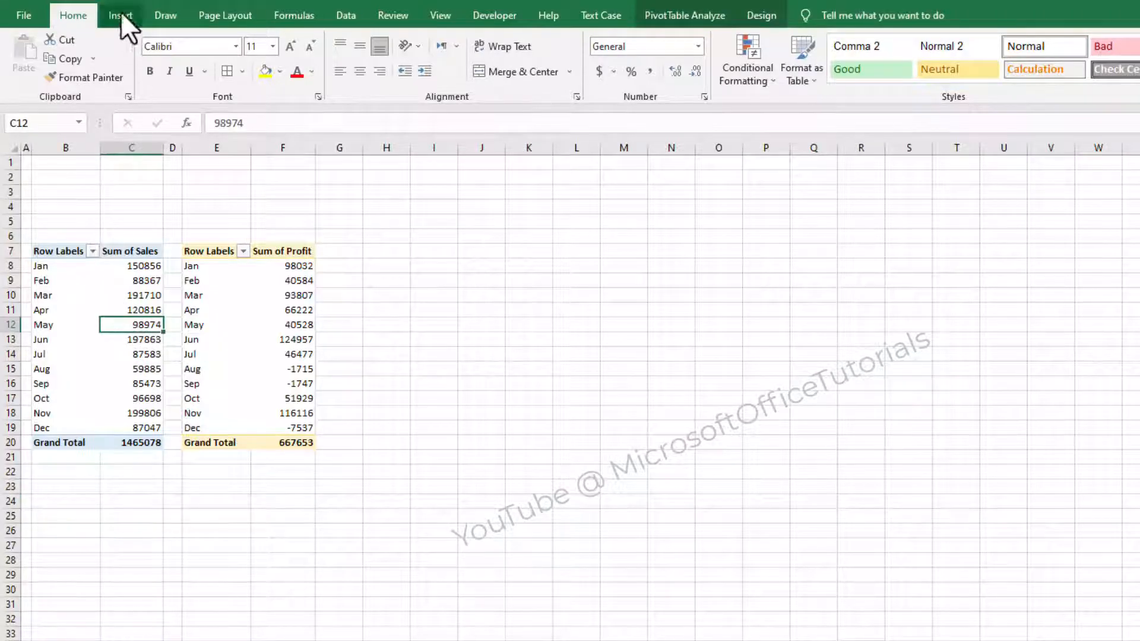
Insert a slicer for the Sales pivot table using Month as the field.
left_click(120, 14)
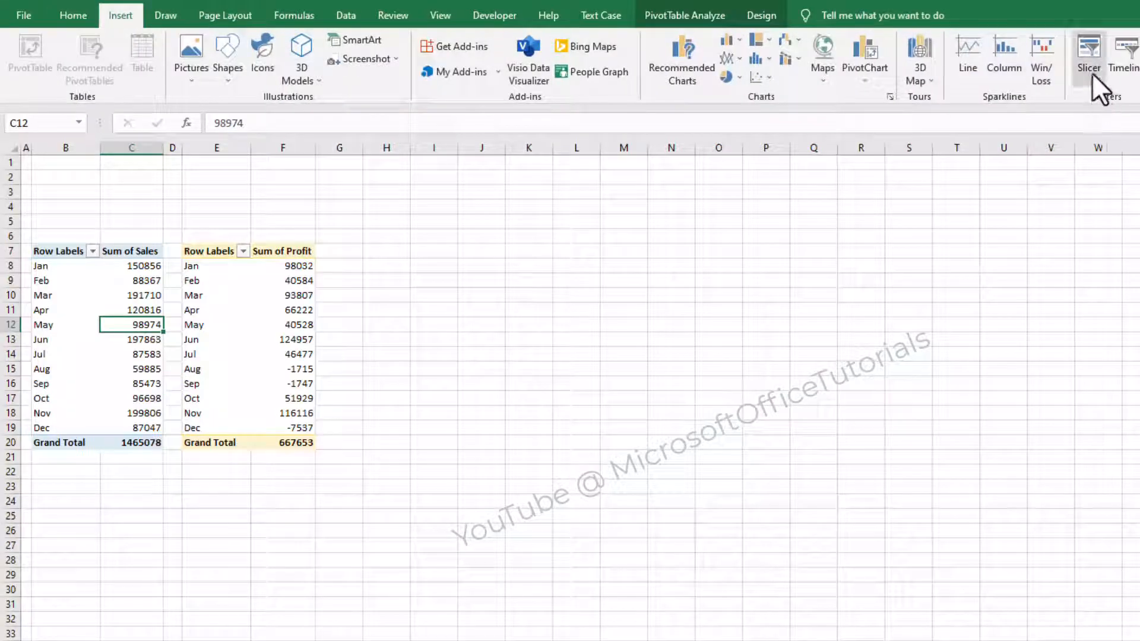
left_click(1089, 55)
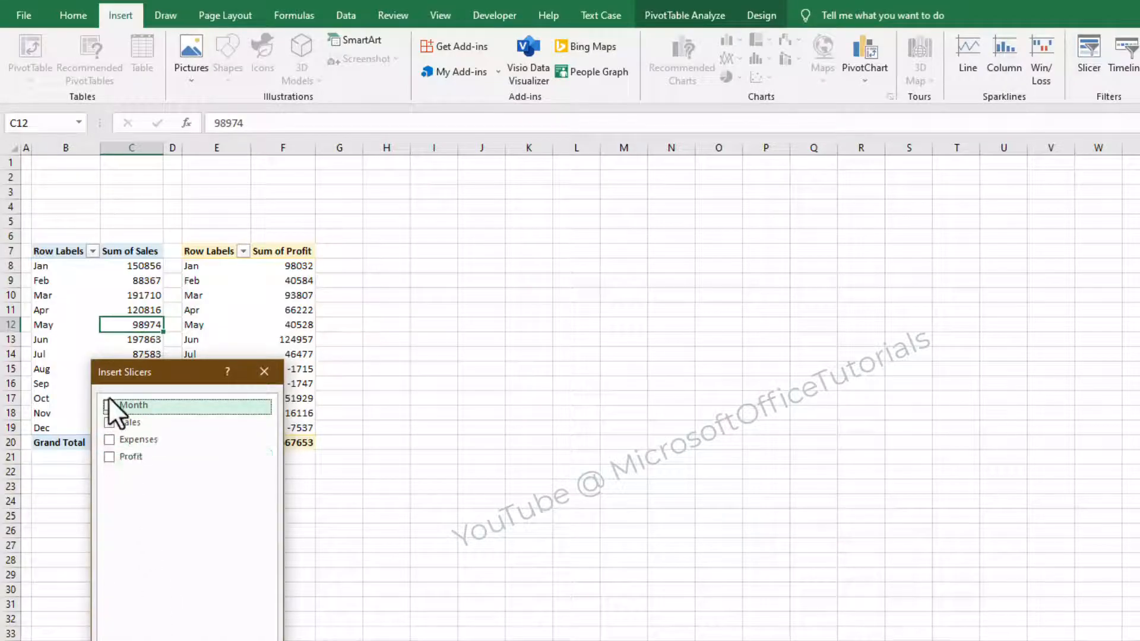
left_click(110, 405)
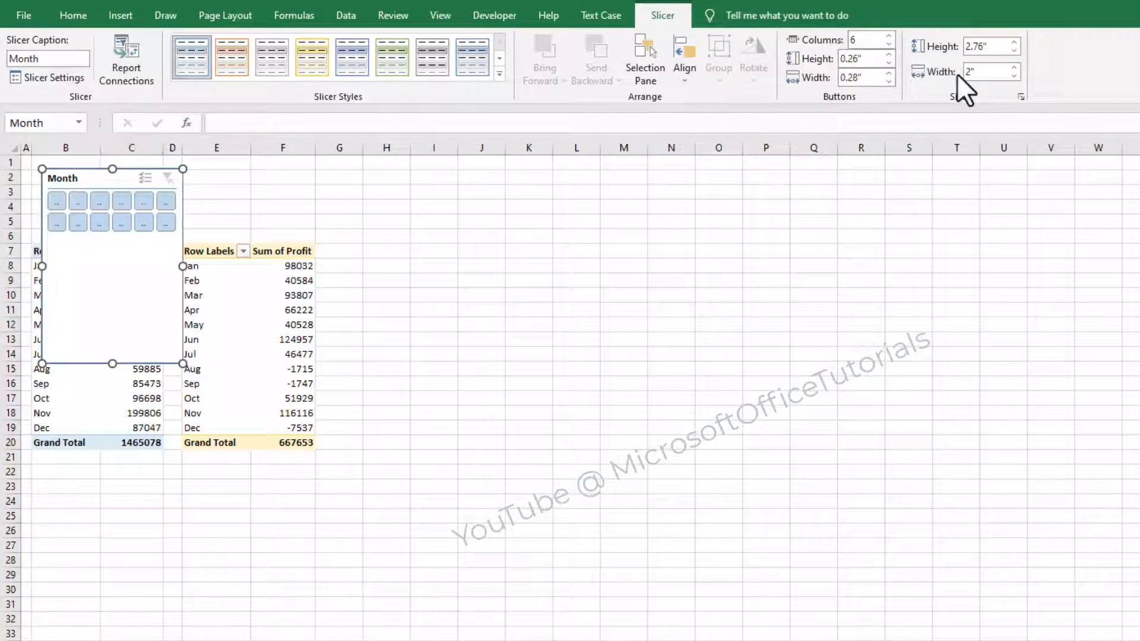
mouse_move(182, 367)
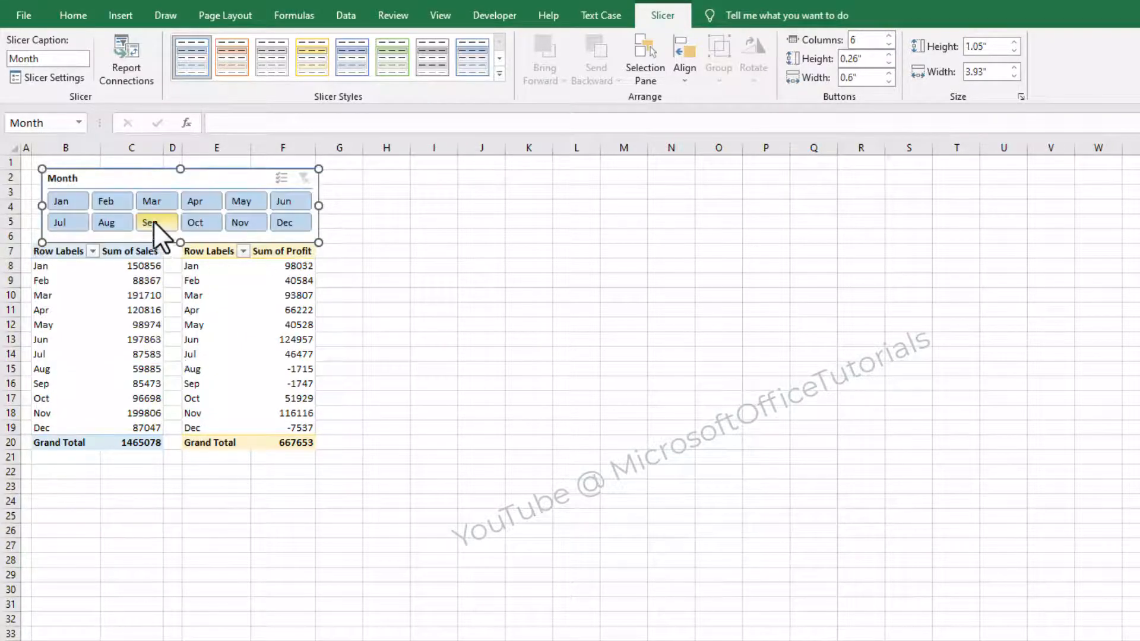
left_click(106, 222)
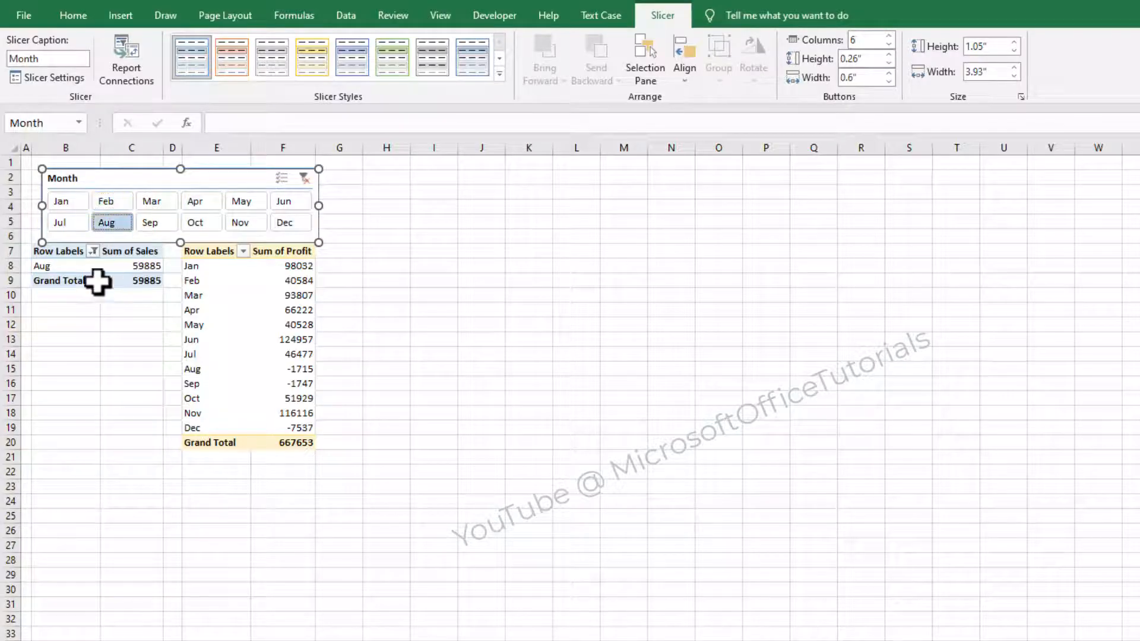
left_click(155, 222)
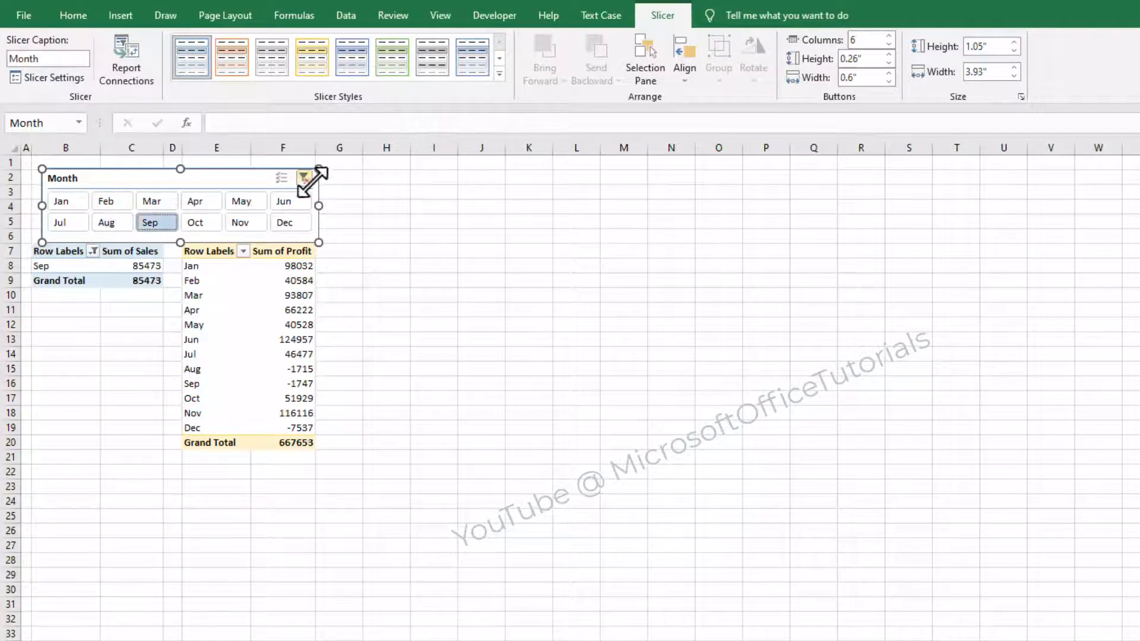
left_click(305, 178)
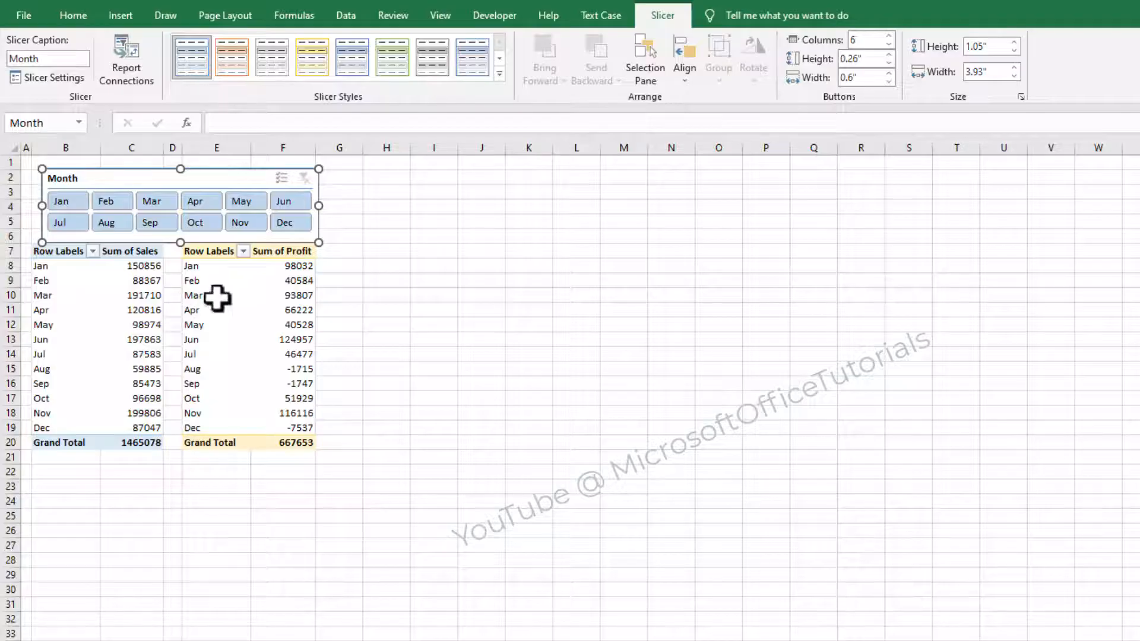
mouse_move(211, 200)
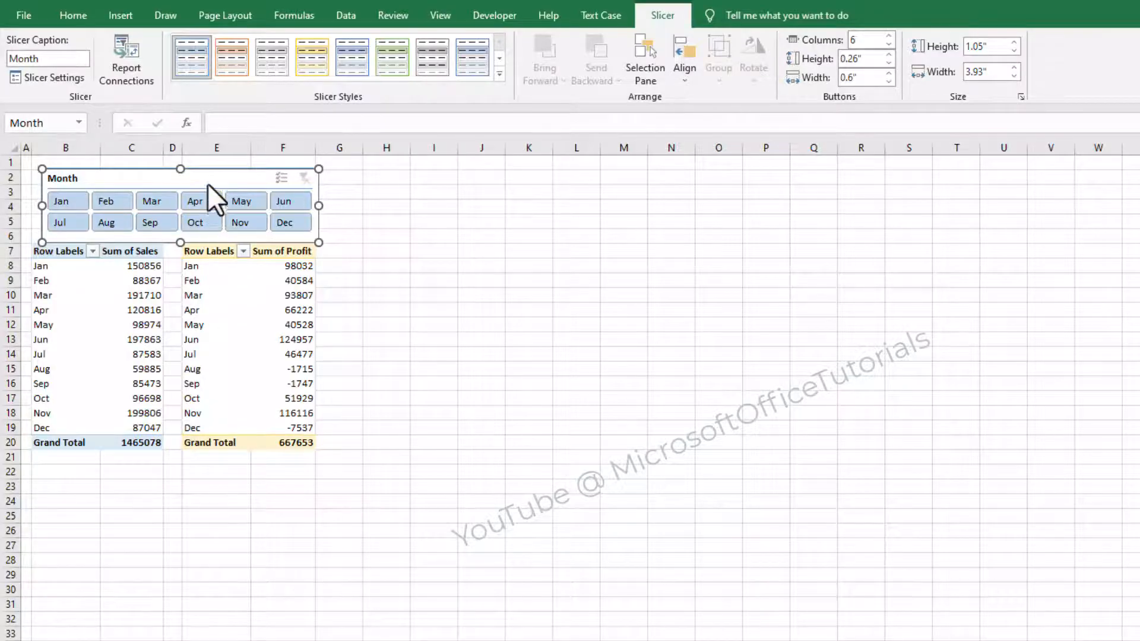
Connect the Month slicer to PivotTable4 (the Profit table) via Report Connections.
right_click(219, 196)
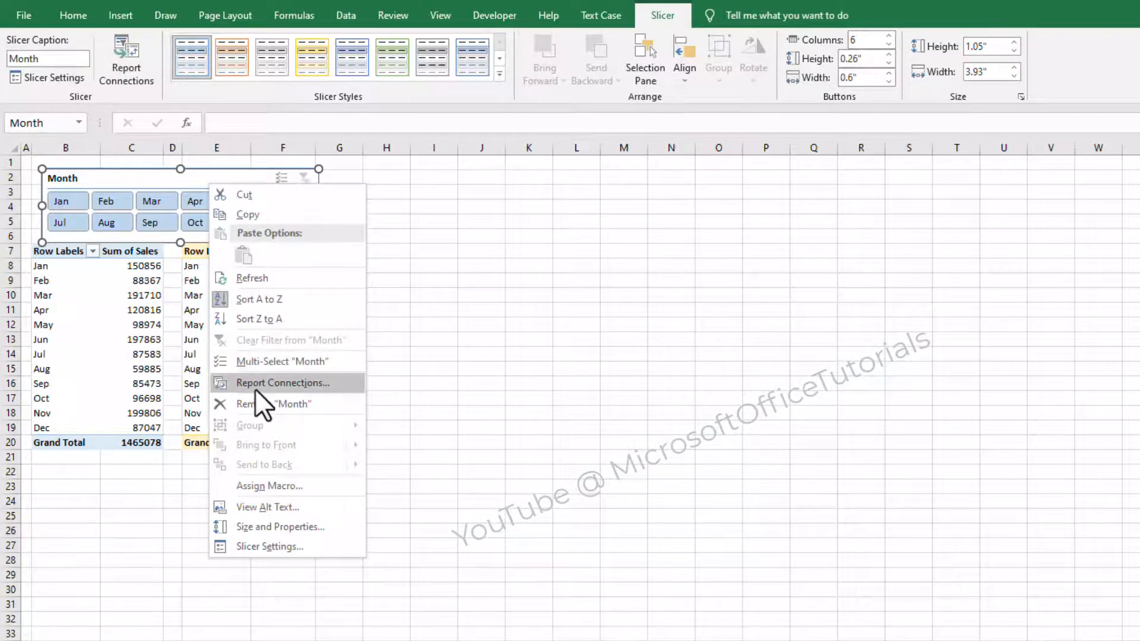
left_click(280, 382)
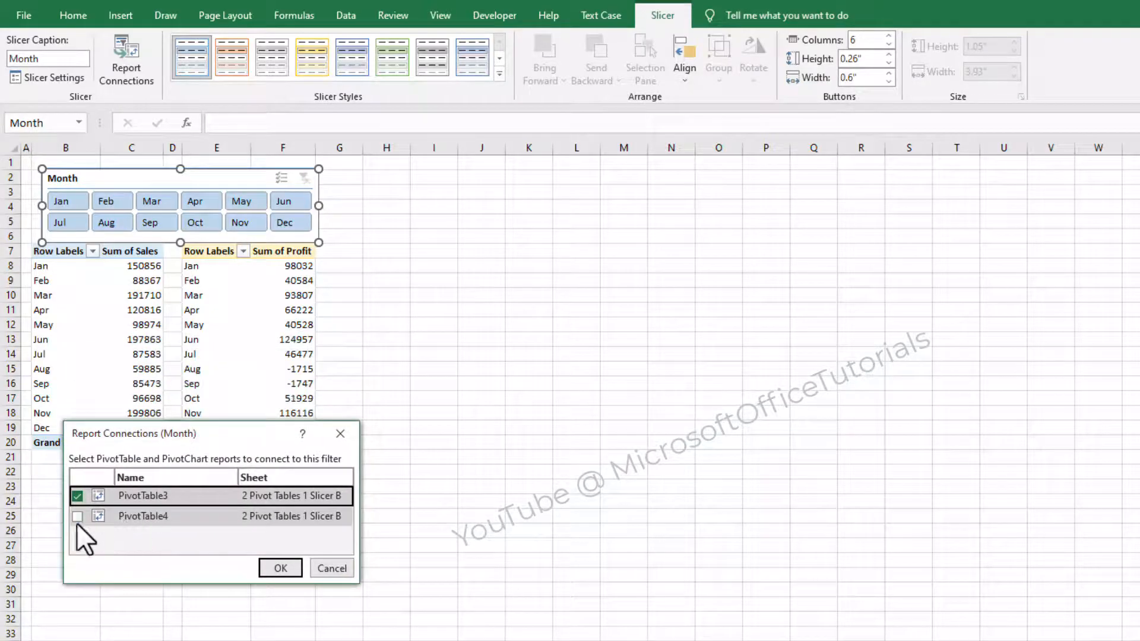
left_click(78, 516)
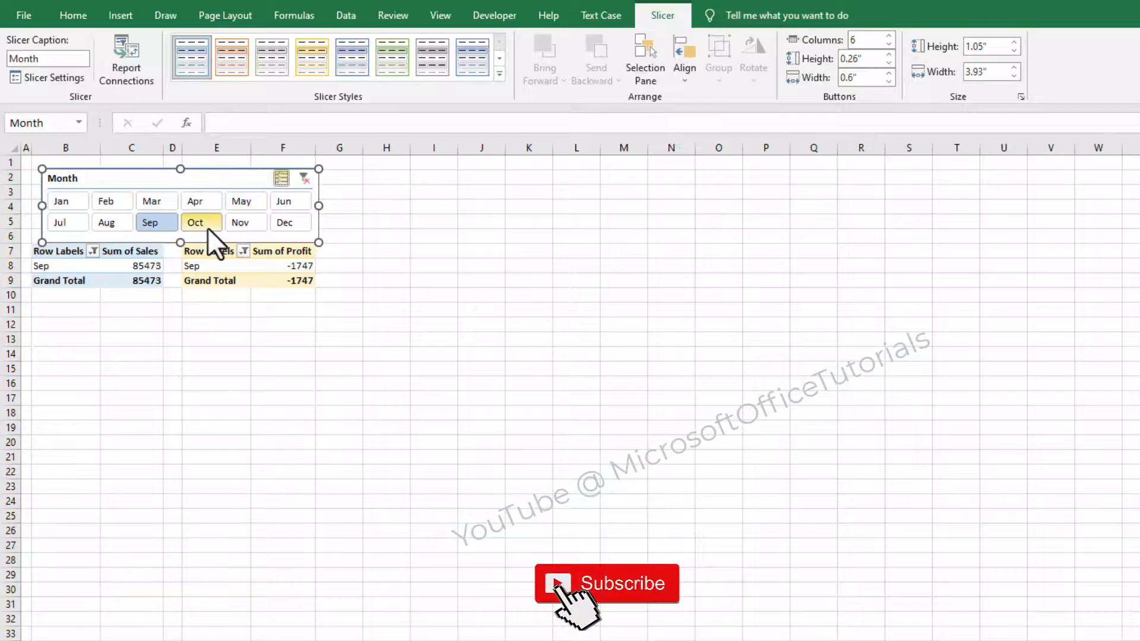
Multi-select additional months in the slicer so both pivot tables filter together.
left_click(112, 222)
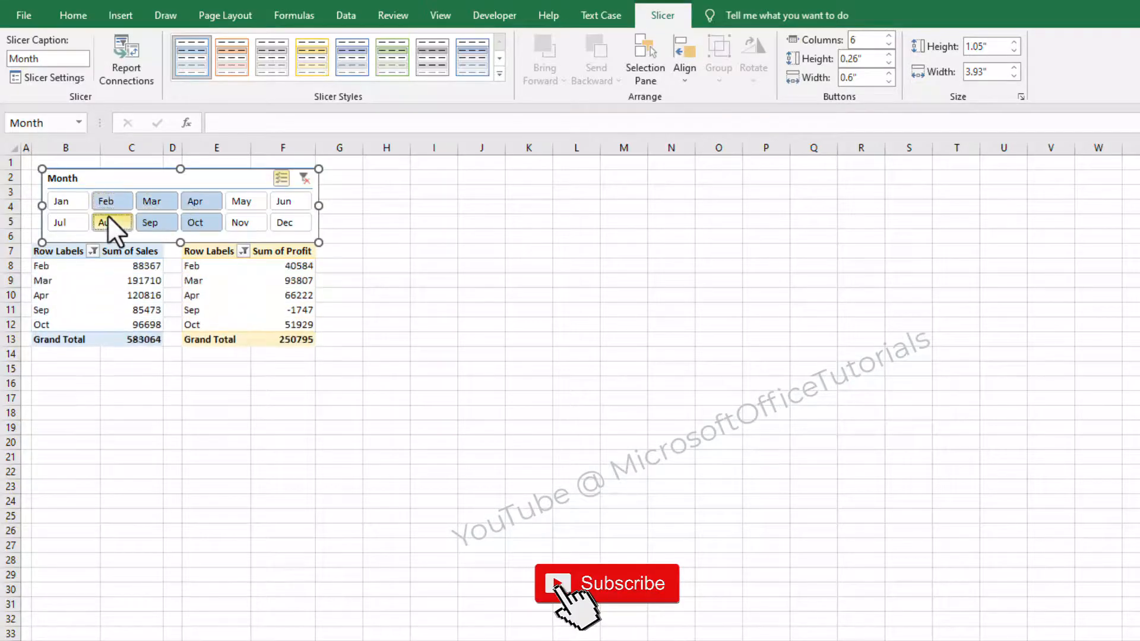
left_click(304, 177)
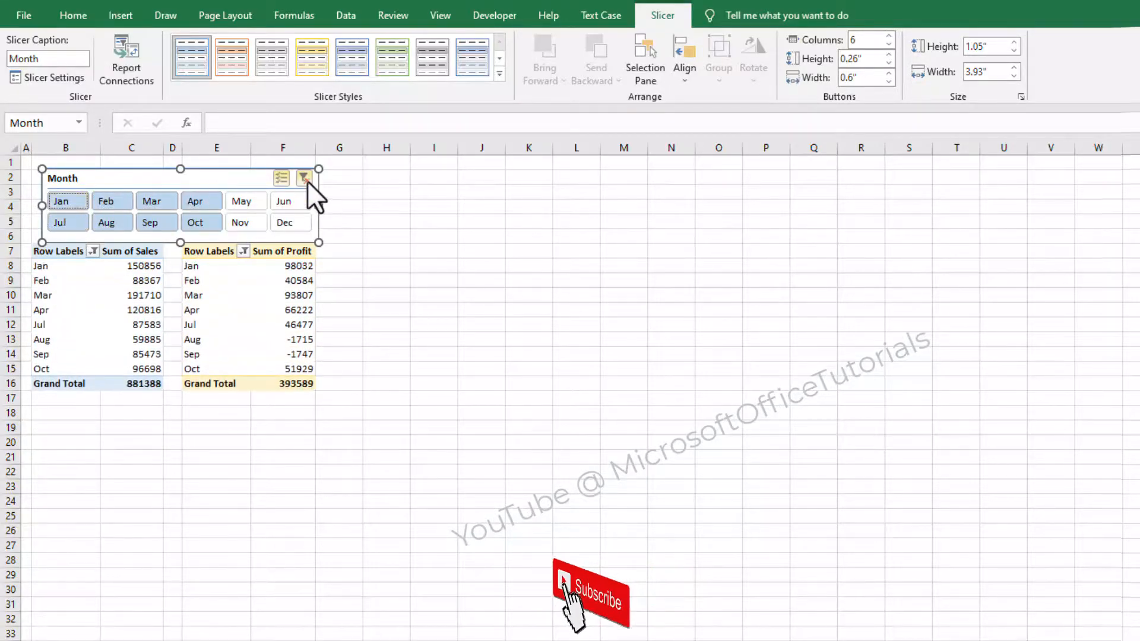